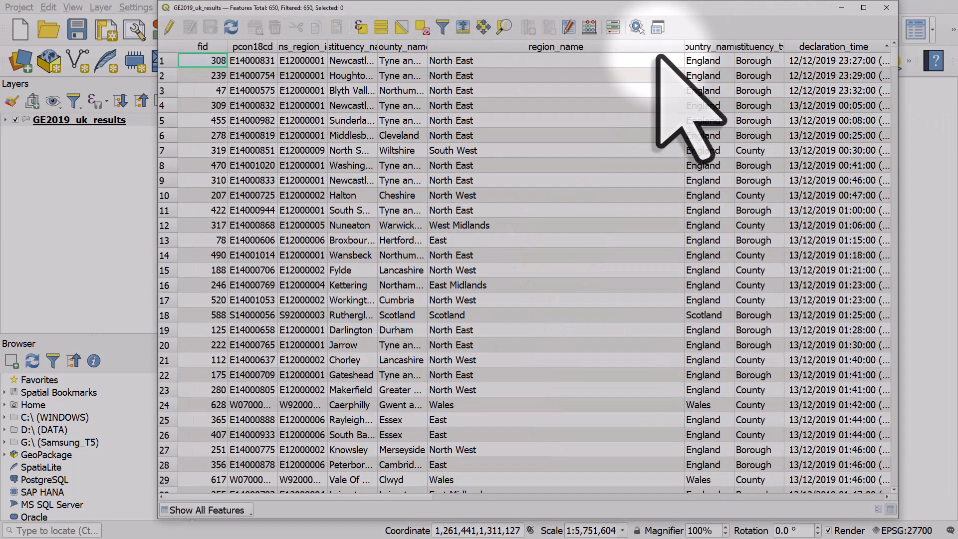
mouse_move(611, 404)
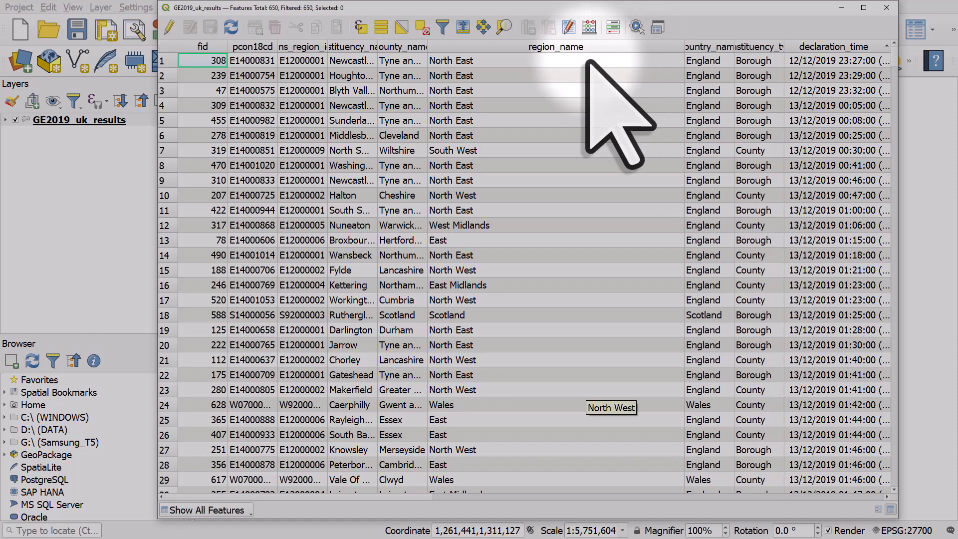
mouse_move(709, 92)
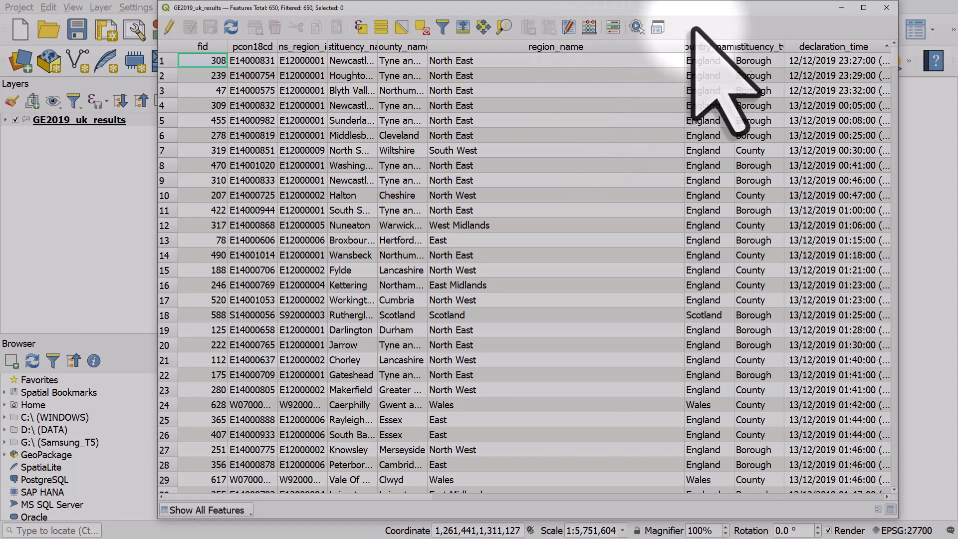
Create a new print layout titled 'GE2019' from the Project menu.
click(18, 7)
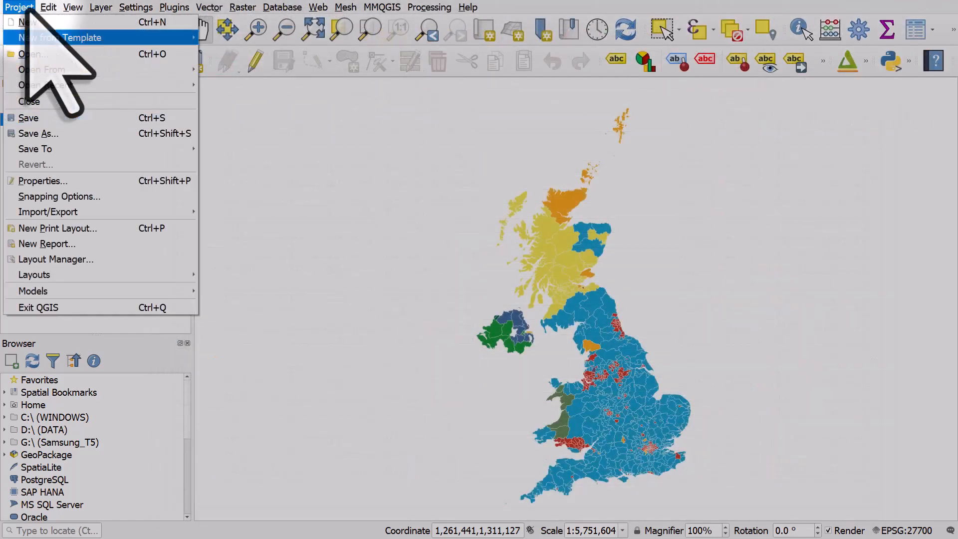
click(58, 228)
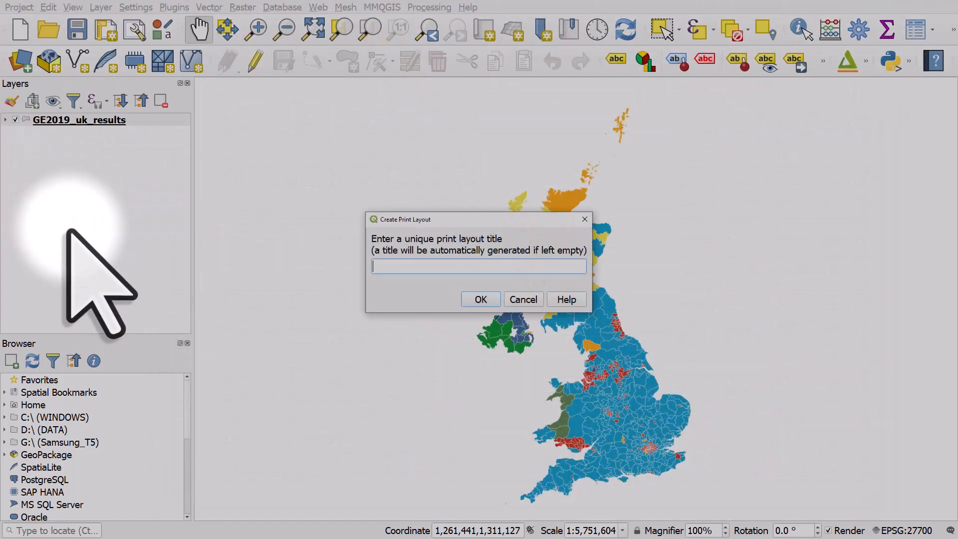
text(GE)
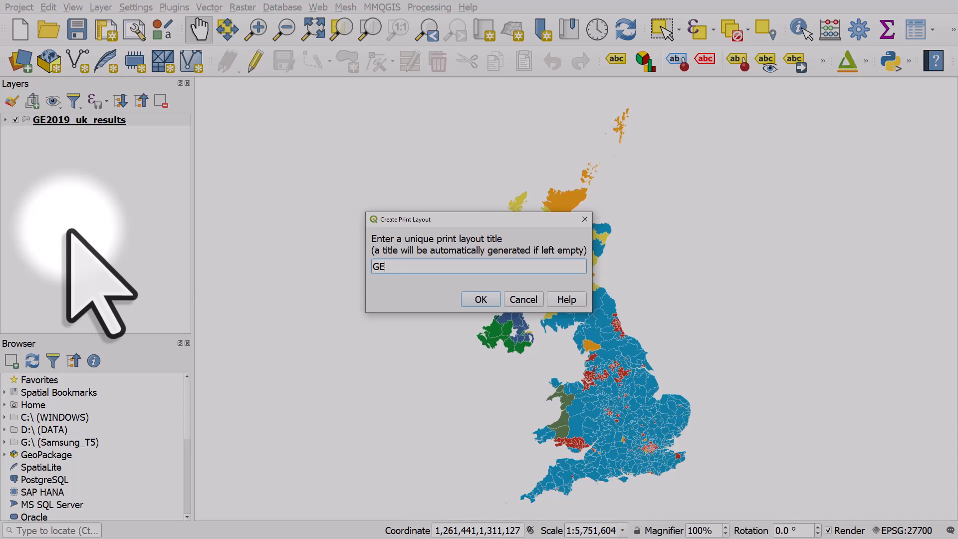
text(2019)
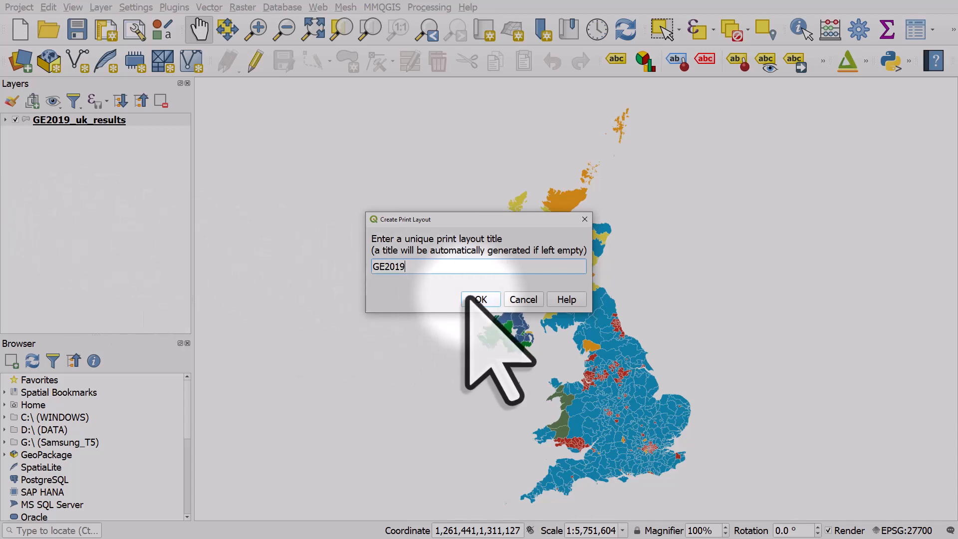
click(480, 300)
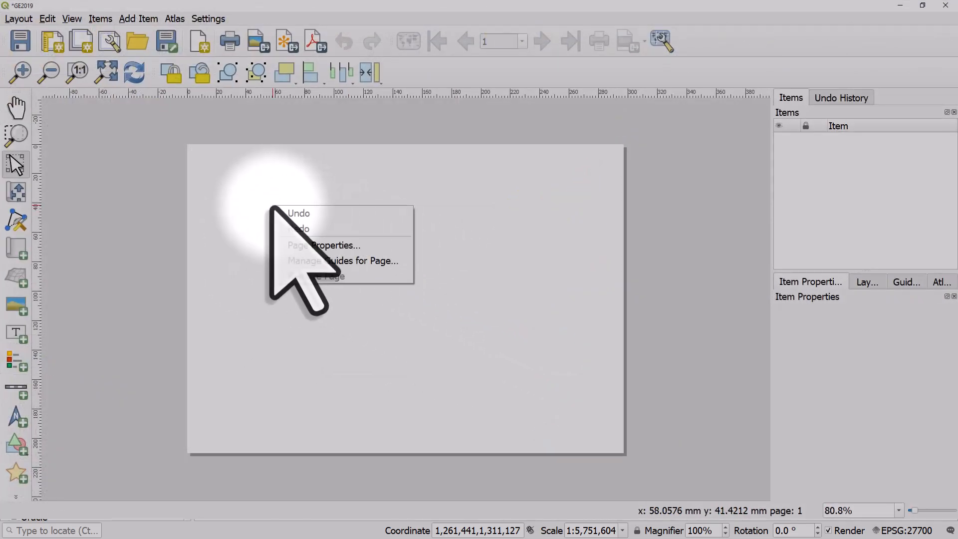
Set the layout page orientation to Portrait in Page Properties.
click(322, 245)
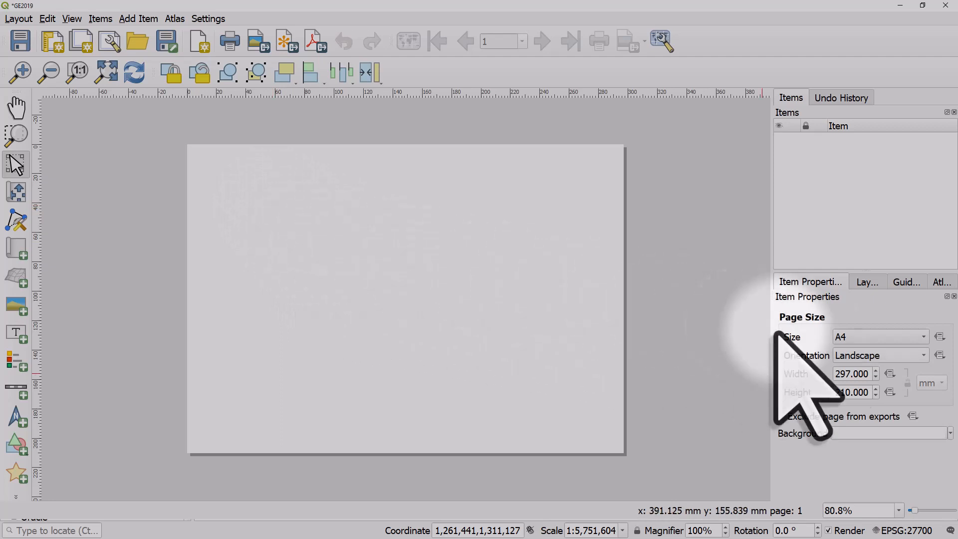
click(879, 355)
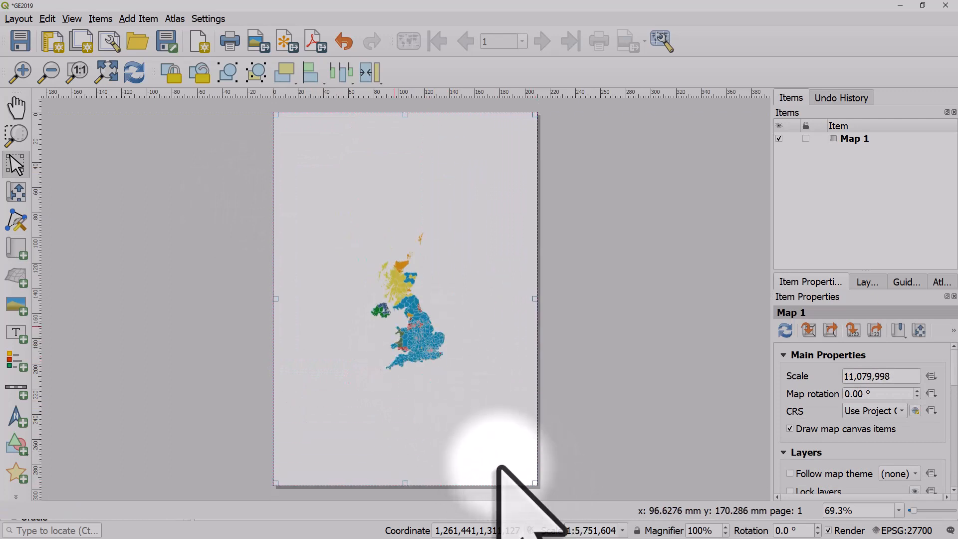
mouse_move(17, 192)
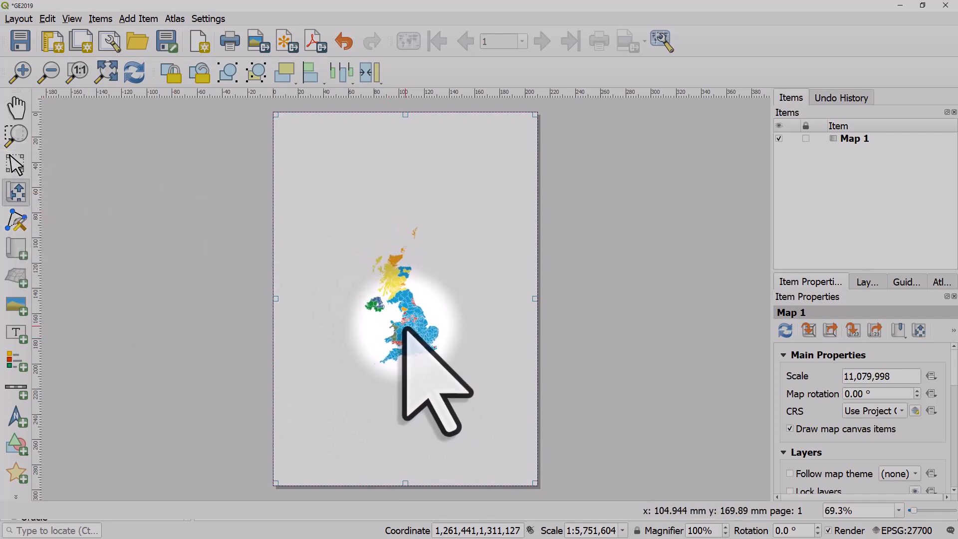
Zoom the map item content so the UK fills the page at about 1:4.6 million.
scroll(up, 3)
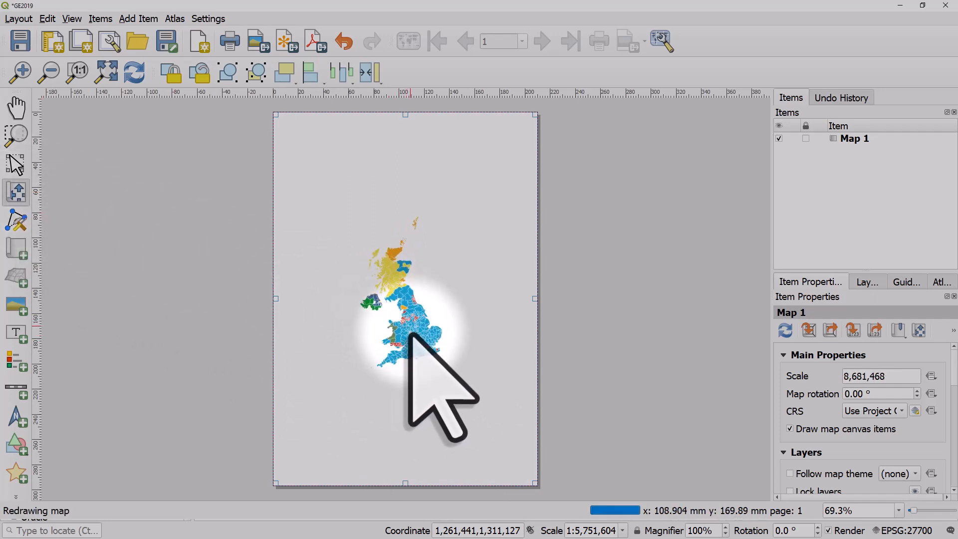
scroll(up, 3)
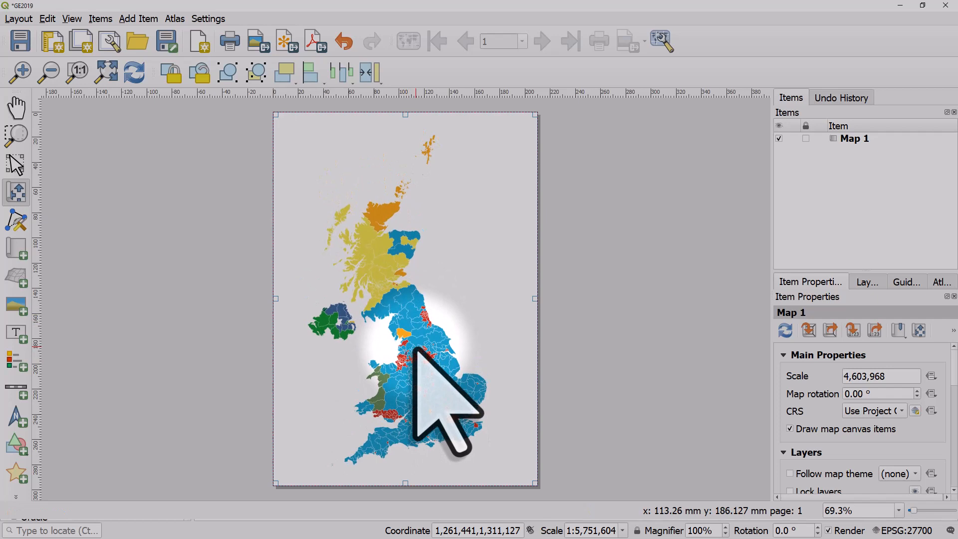
mouse_move(436, 361)
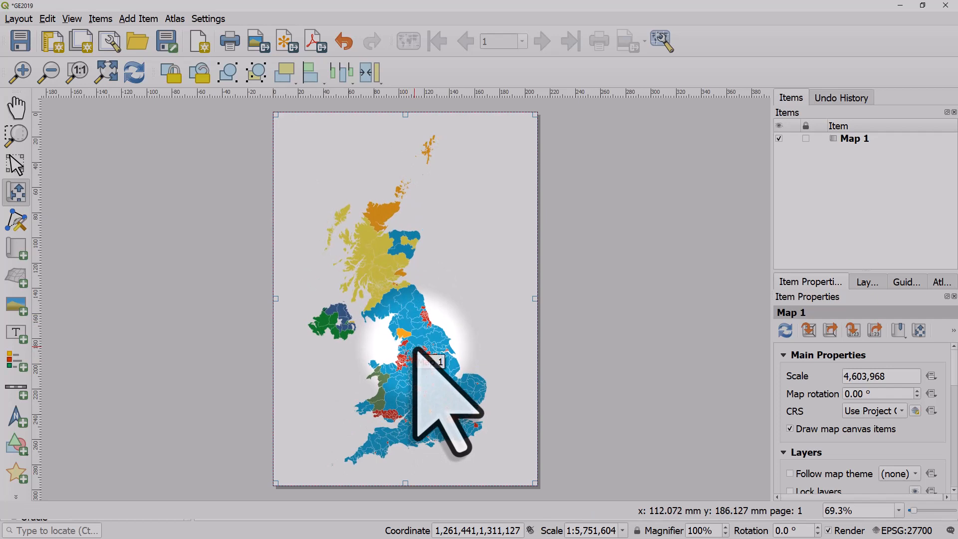
mouse_move(605, 440)
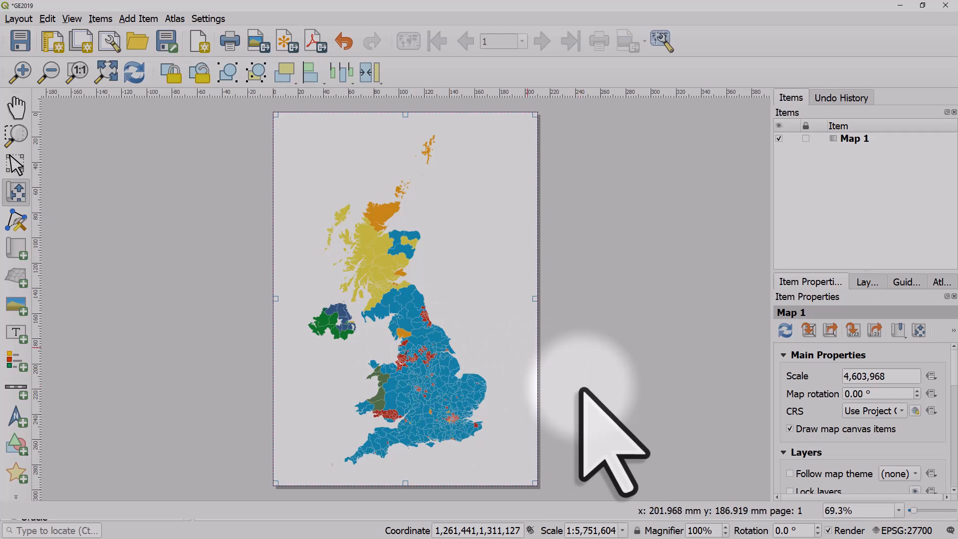
mouse_move(195, 232)
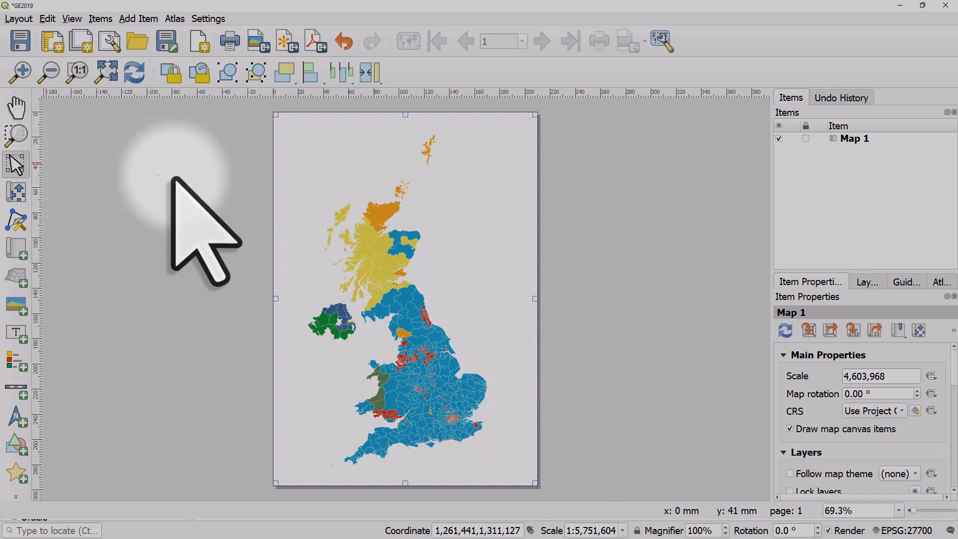
mouse_move(739, 318)
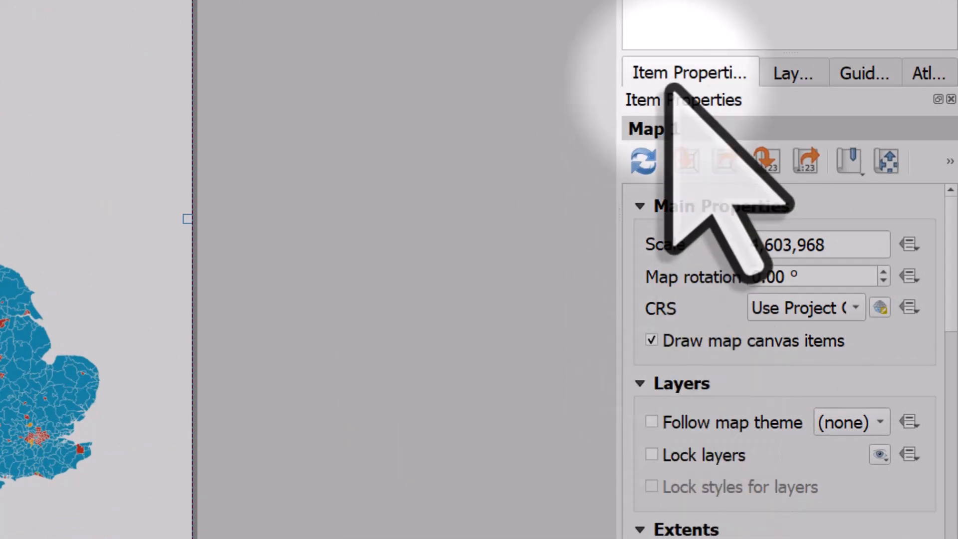
View the map item's Item Properties before returning to the main map window.
click(651, 456)
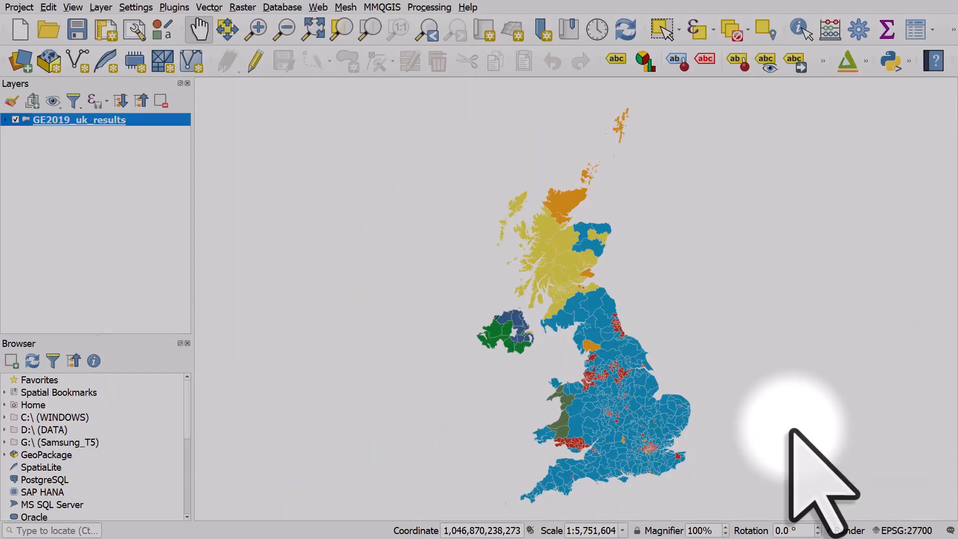
mouse_move(144, 183)
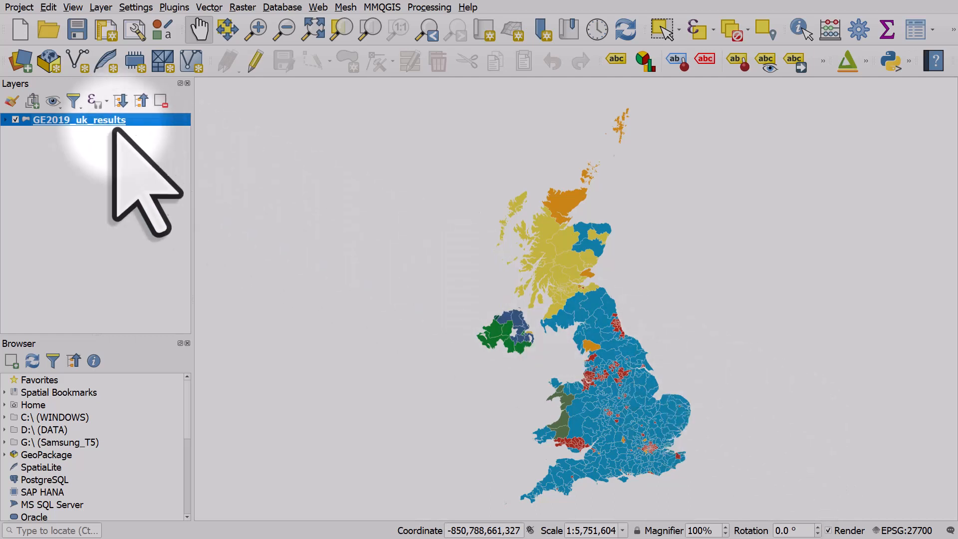
Duplicate the GE2019_uk_results layer and hide the original so only the copy shows.
right_click(79, 119)
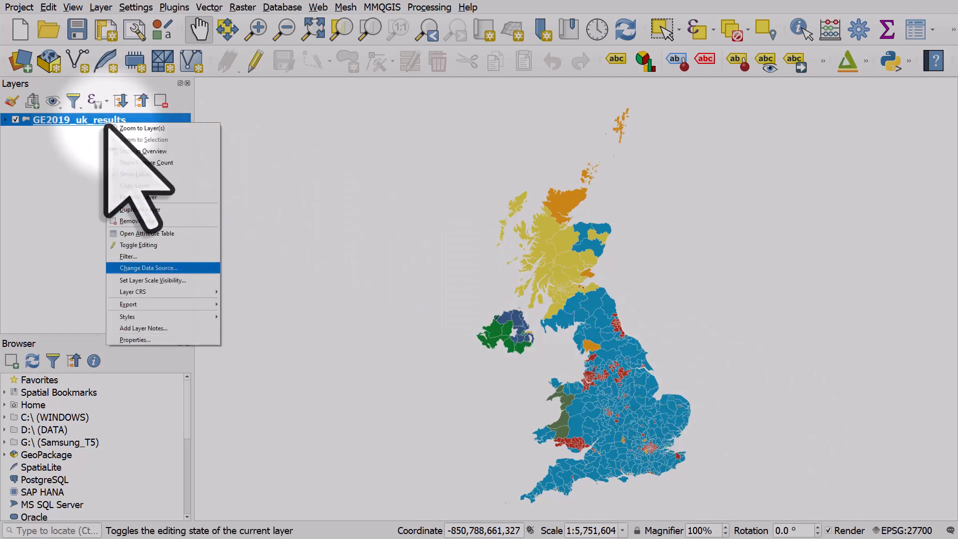
click(140, 208)
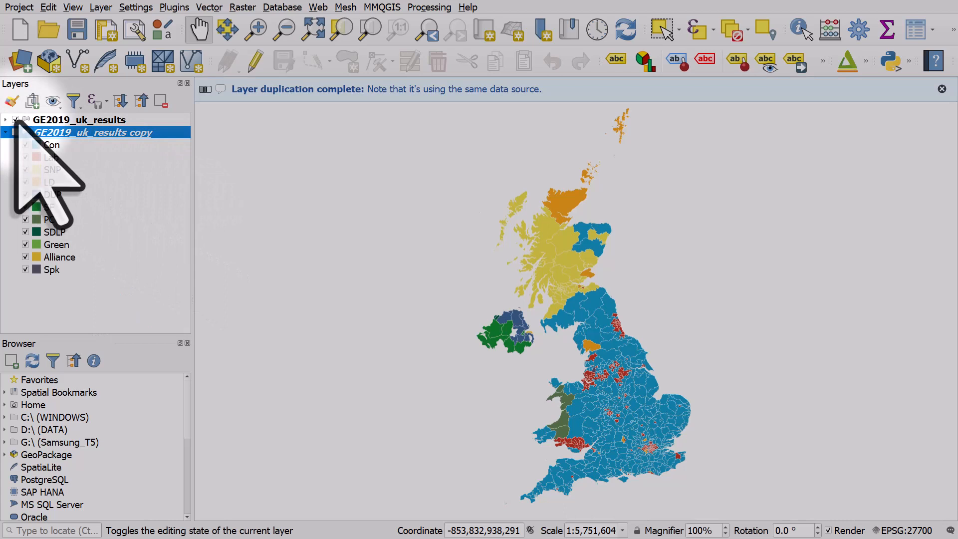
click(13, 119)
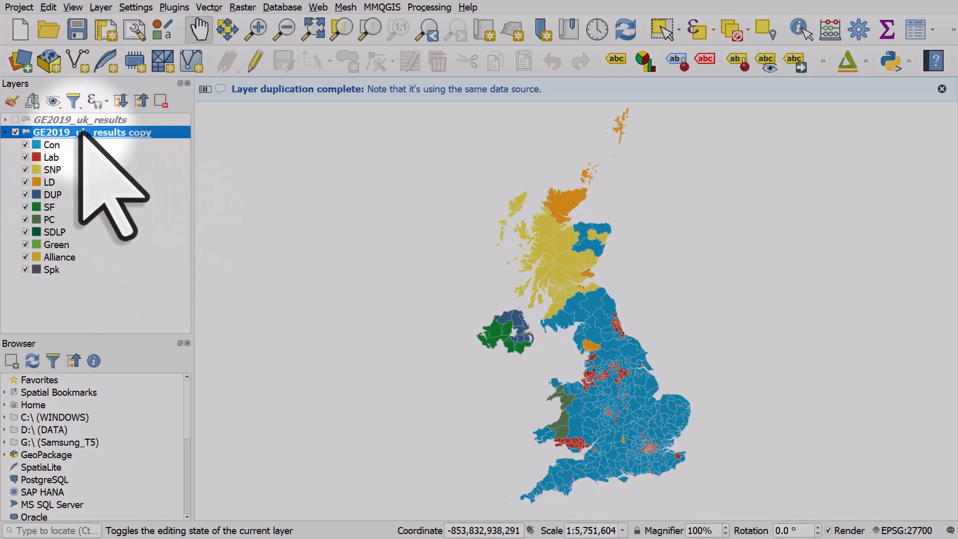
right_click(91, 131)
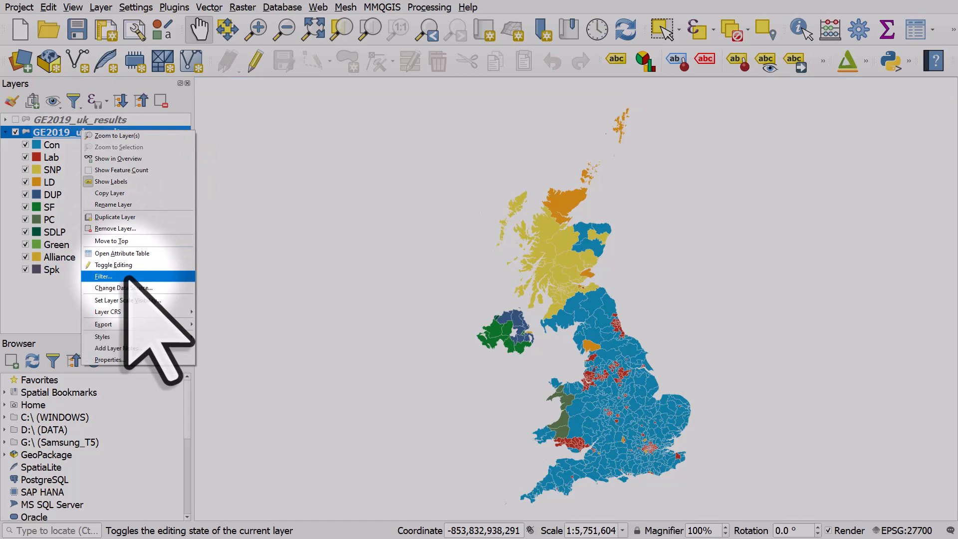
Filter the copied layer to region_name = 'London' so only London constituencies show.
click(103, 276)
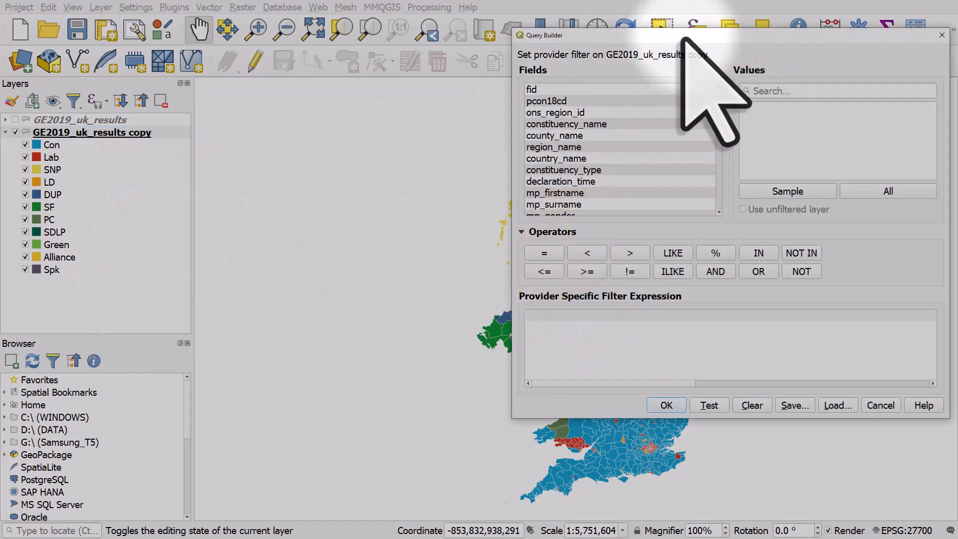
double_click(553, 146)
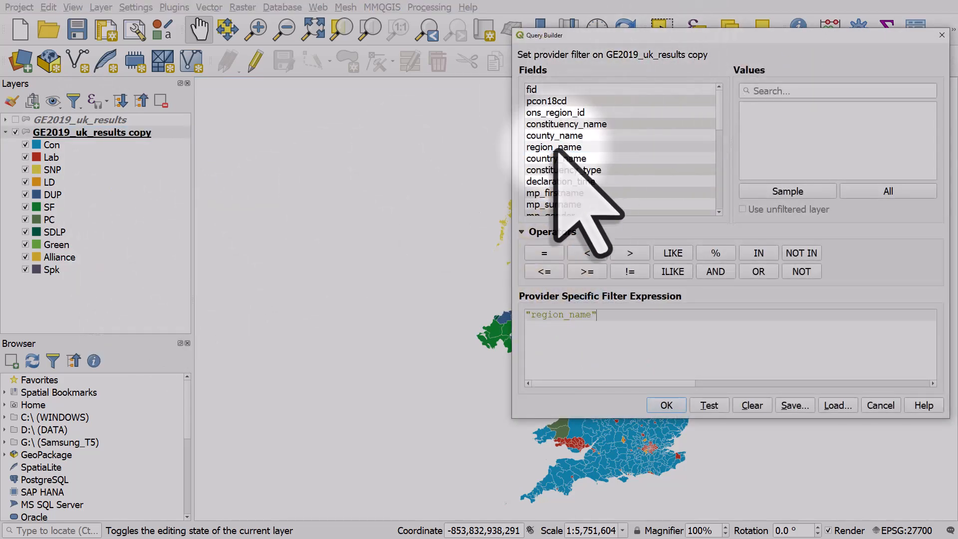
click(543, 252)
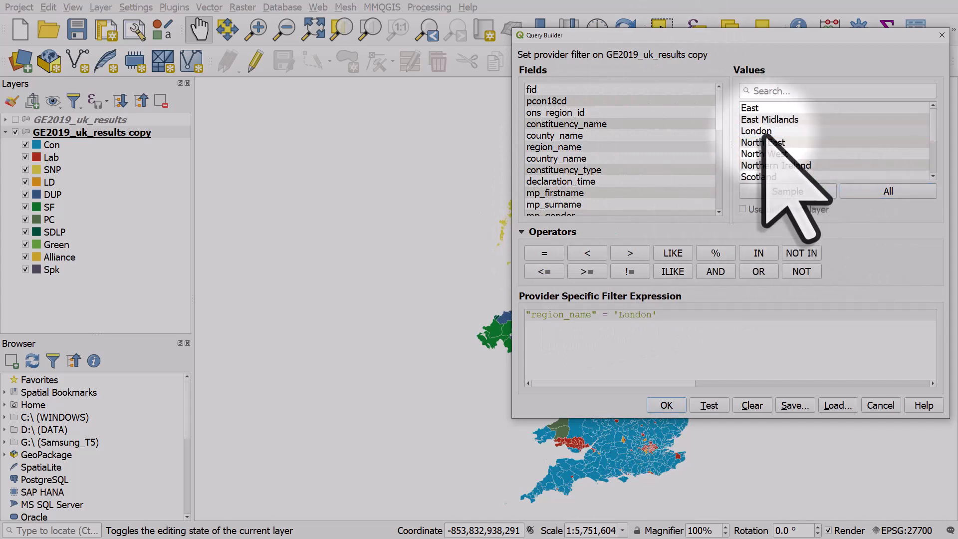
click(666, 404)
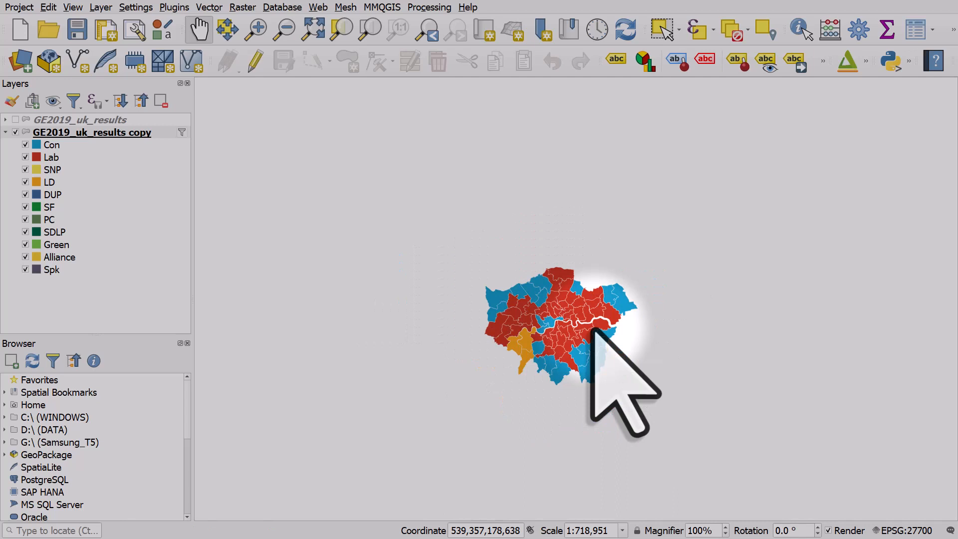
mouse_move(590, 80)
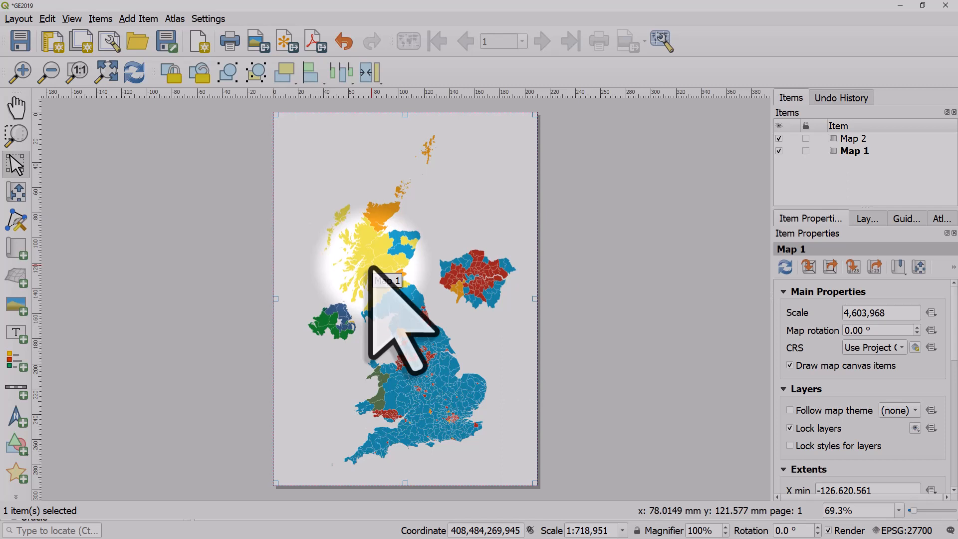
Select the London inset map item placed beside northern England on the layout.
click(480, 281)
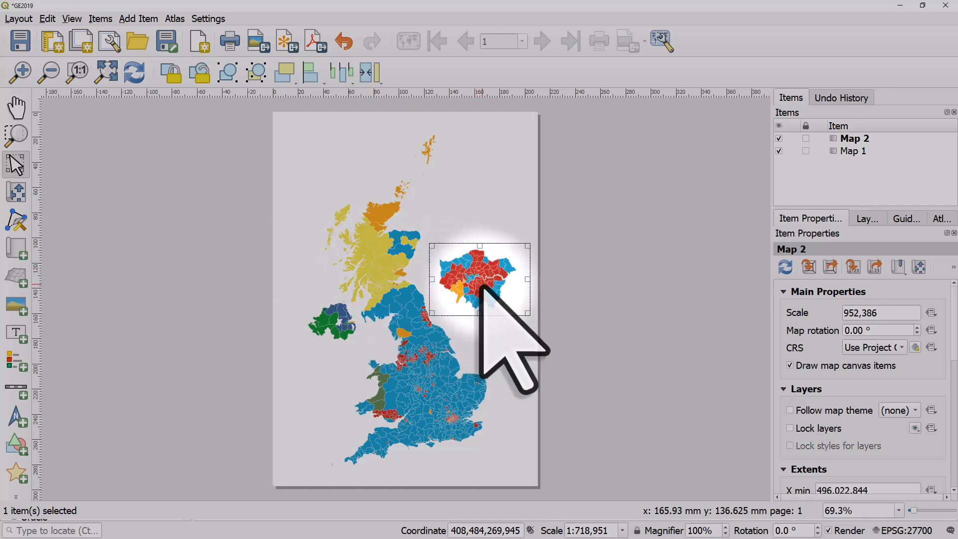